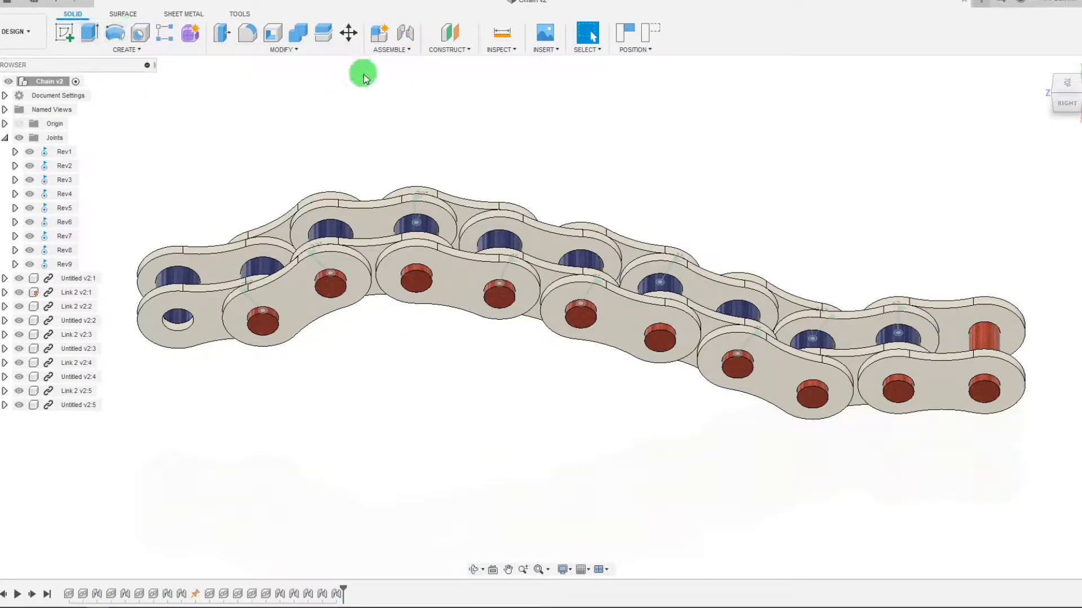
Step: Drag a link to rotate the revolute joints and bend the chain into a new wavy shape
click(391, 49)
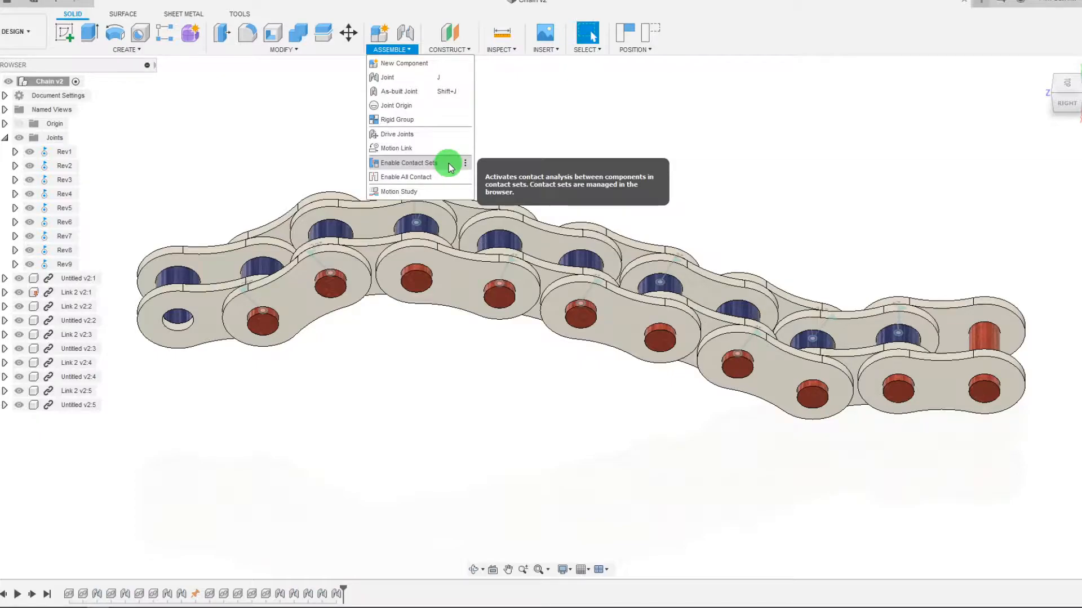
mouse_move(432, 180)
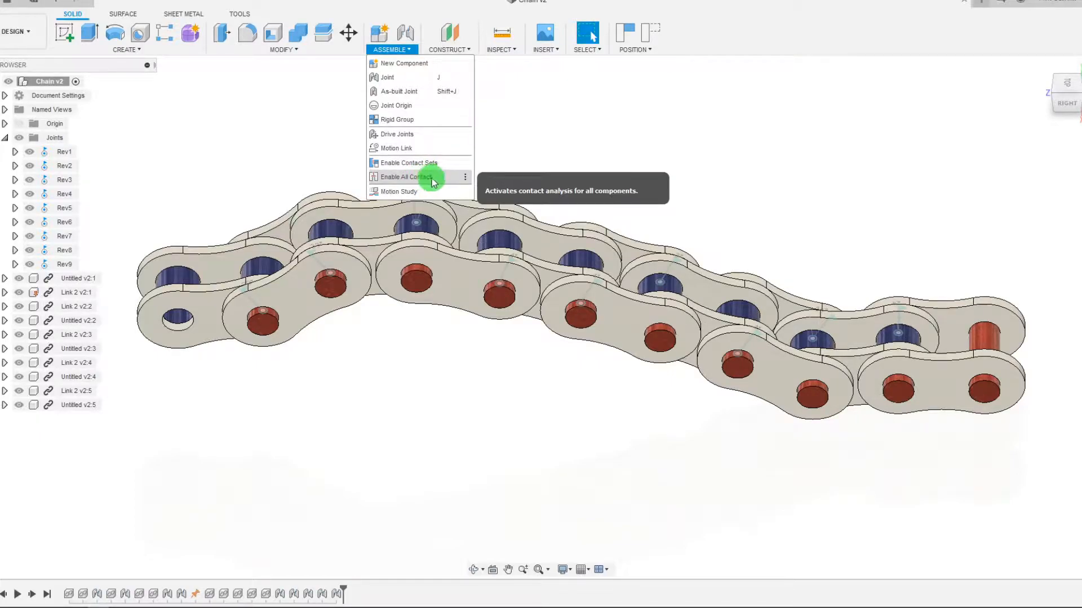
mouse_move(535, 153)
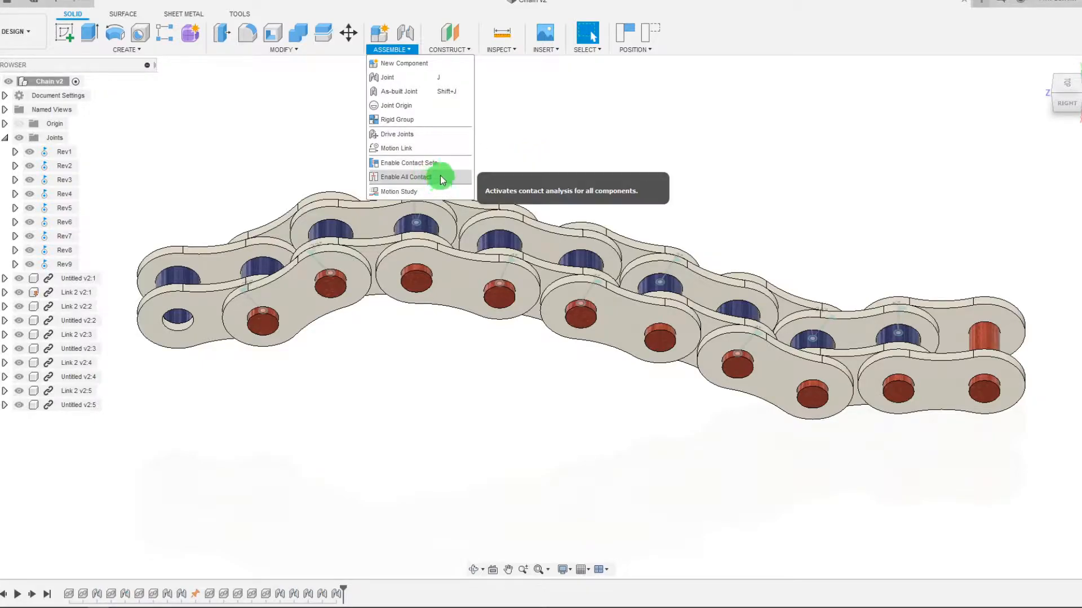
click(406, 176)
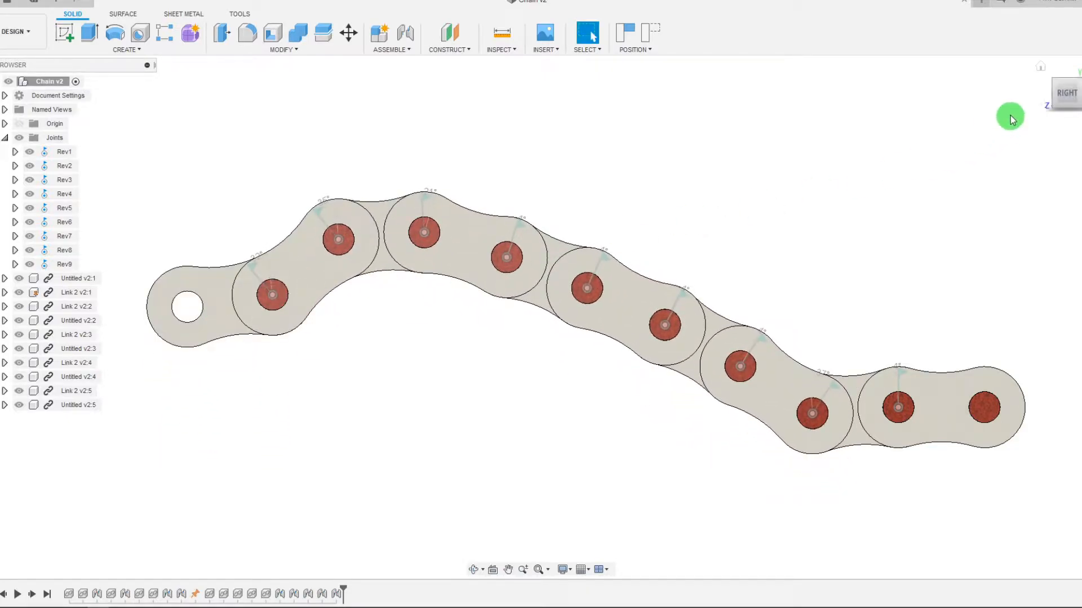
drag(1010, 117, 955, 314)
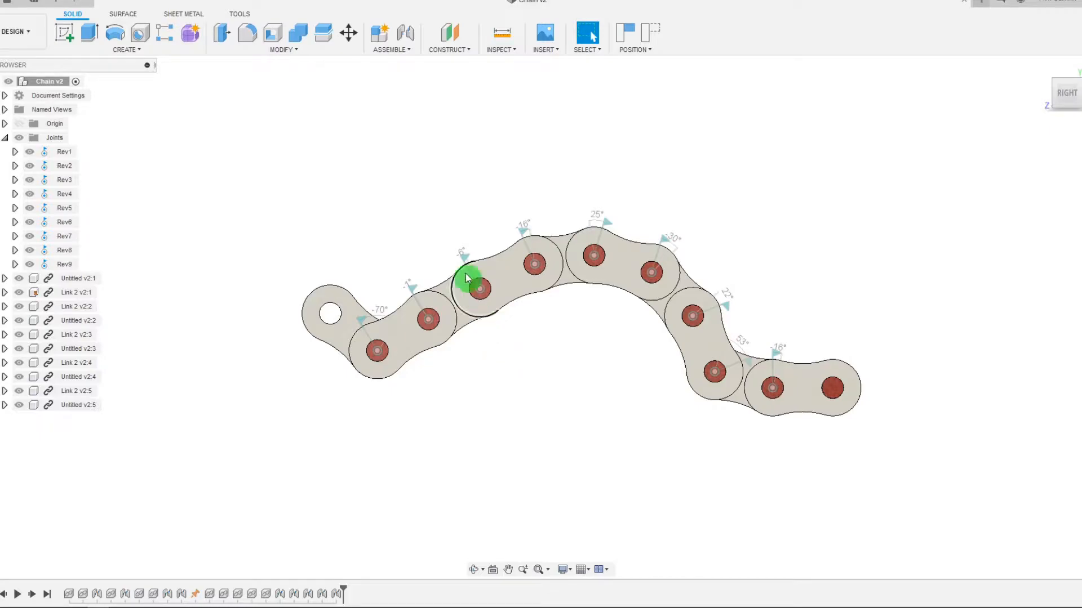
Step: Enable All Contact from the Assemble menu and tilt the view to check the stacked links
click(391, 49)
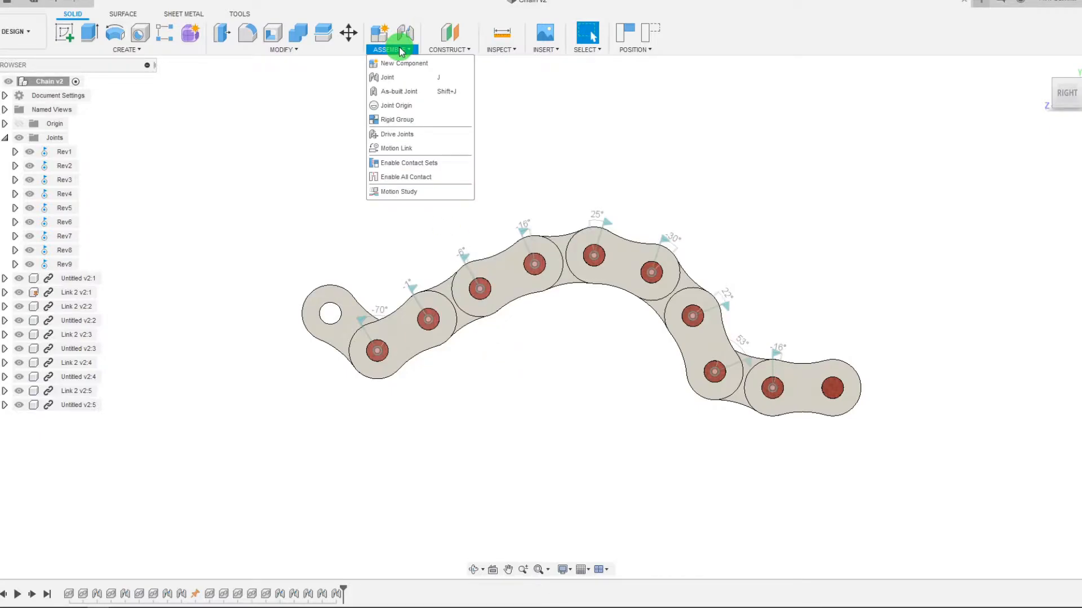
mouse_move(409, 163)
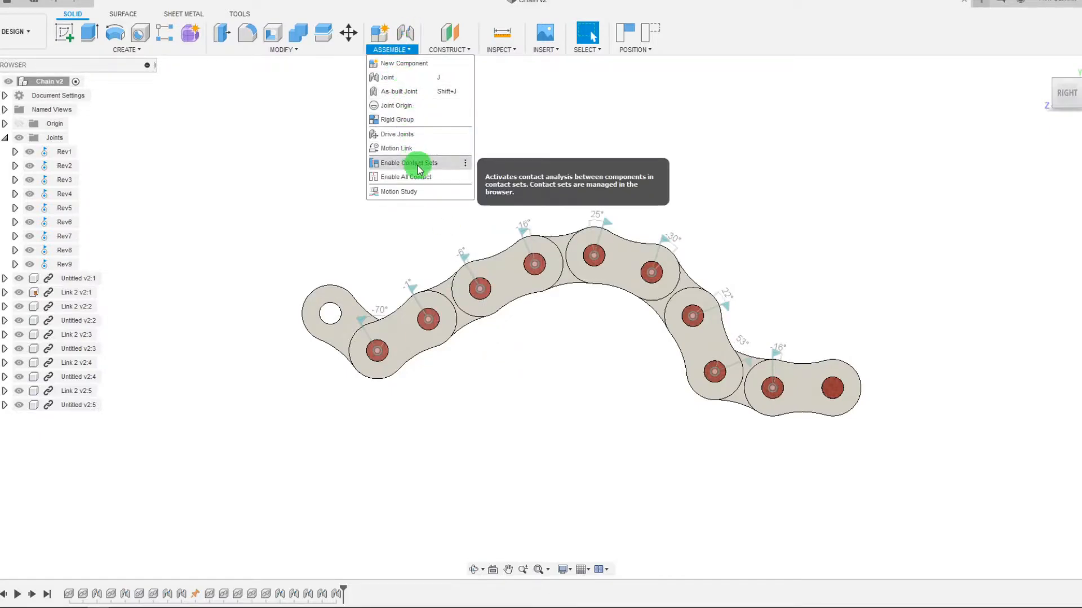
mouse_move(412, 181)
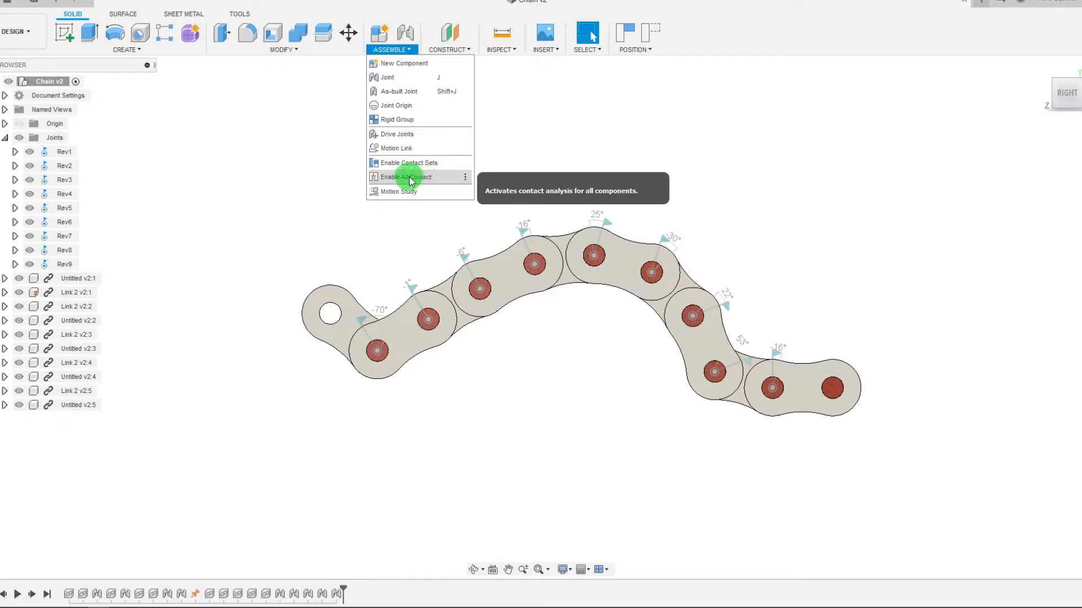
click(406, 176)
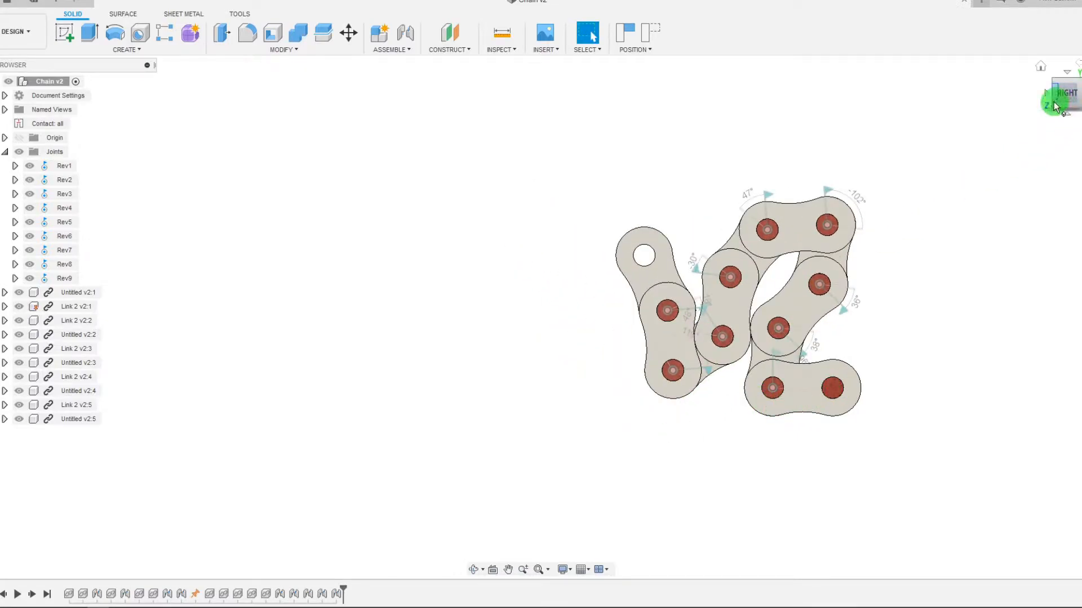
click(1057, 102)
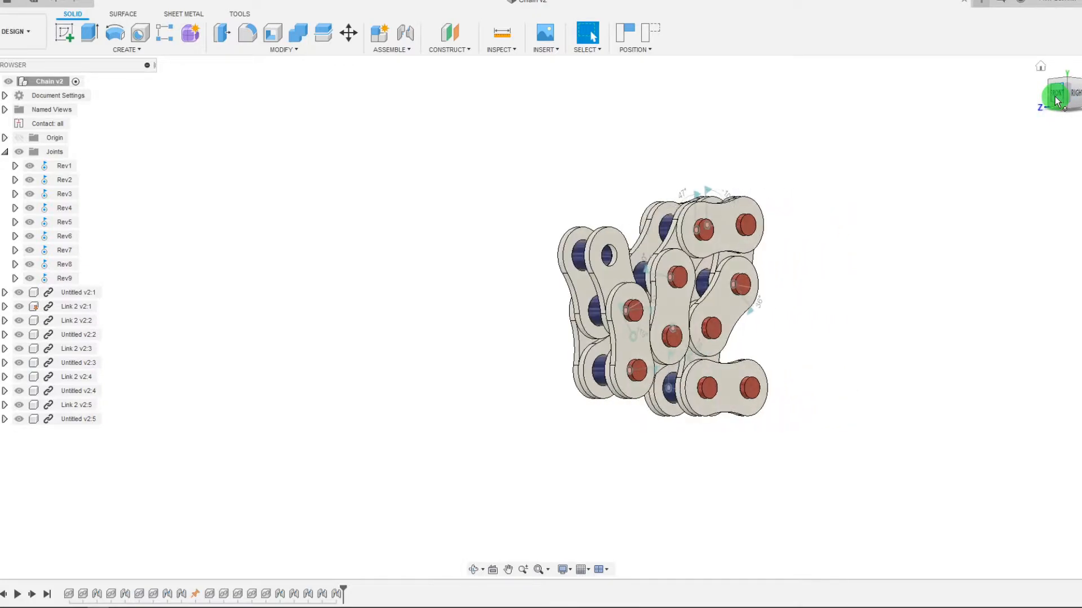
click(1076, 94)
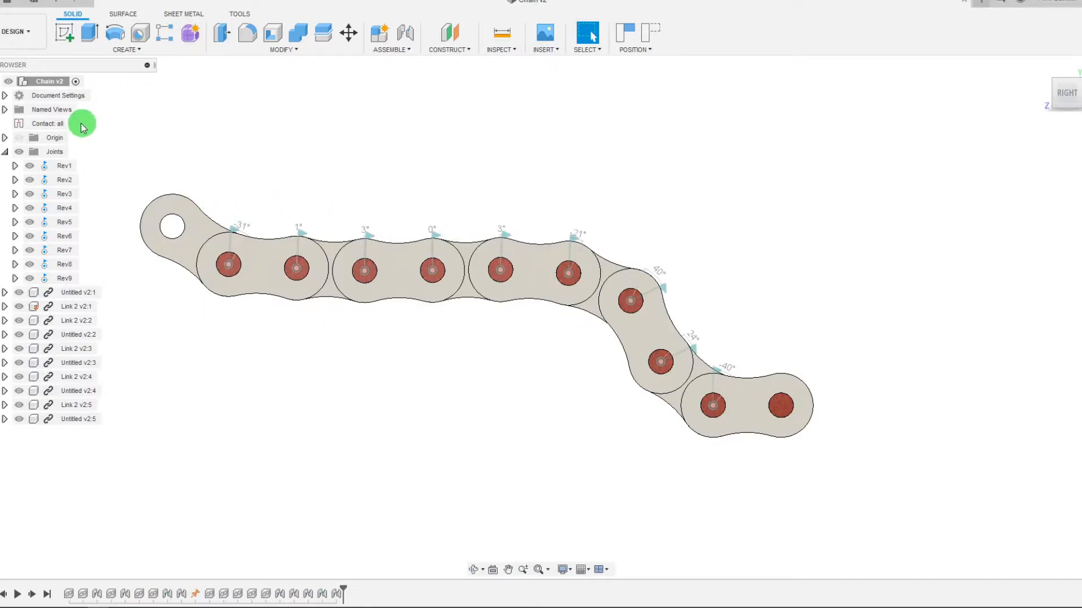
Step: Disable the 'Contact: all' entry in the browser so links no longer block each other
click(46, 123)
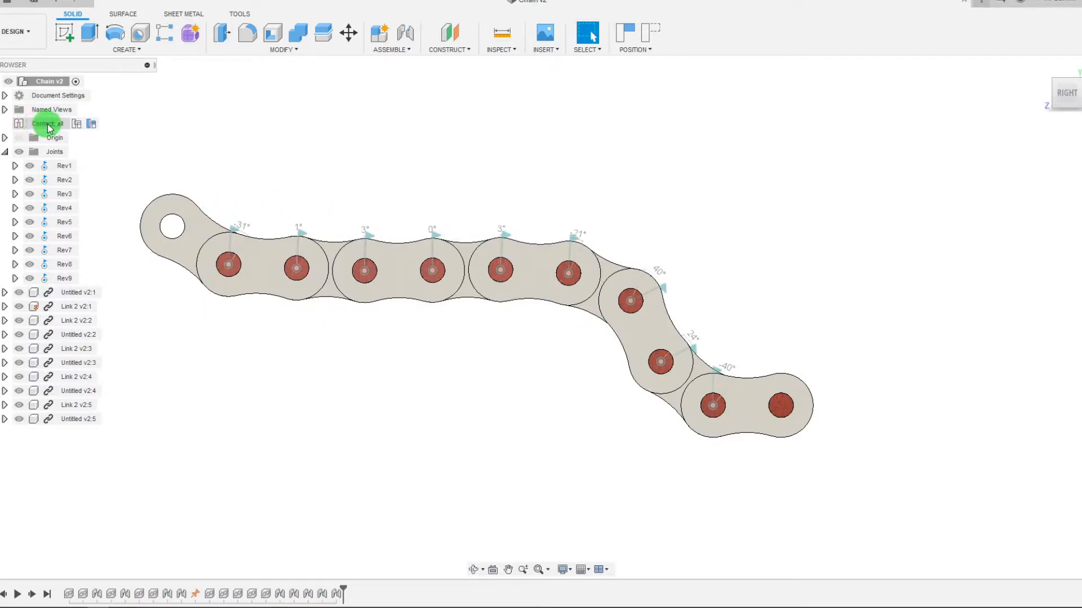
click(84, 124)
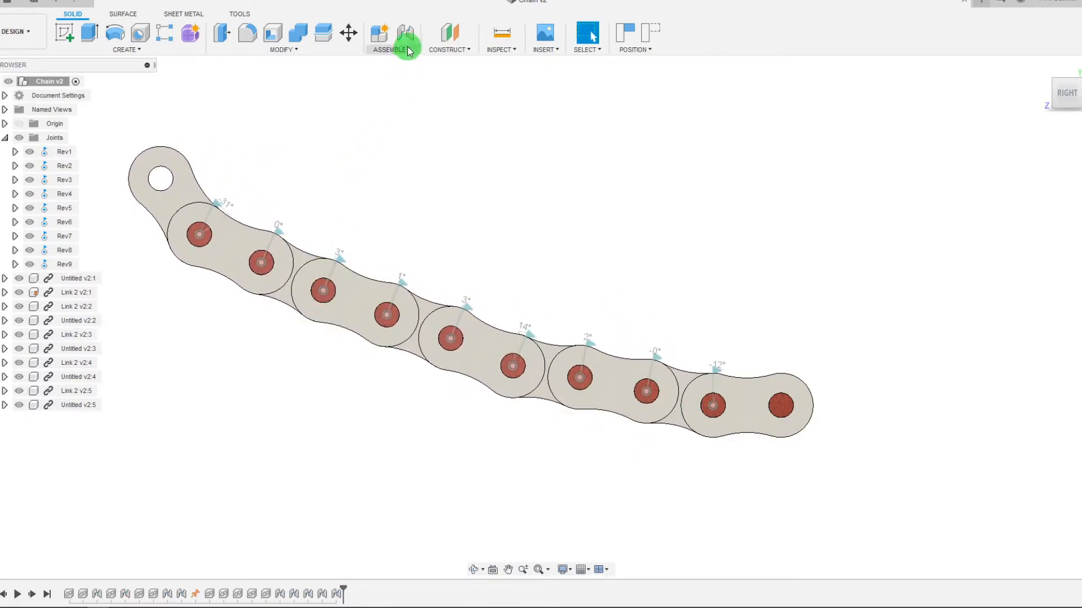
Step: Enable Contact Sets, then start a New Contact Set from the browser's Contact sets entry
click(388, 49)
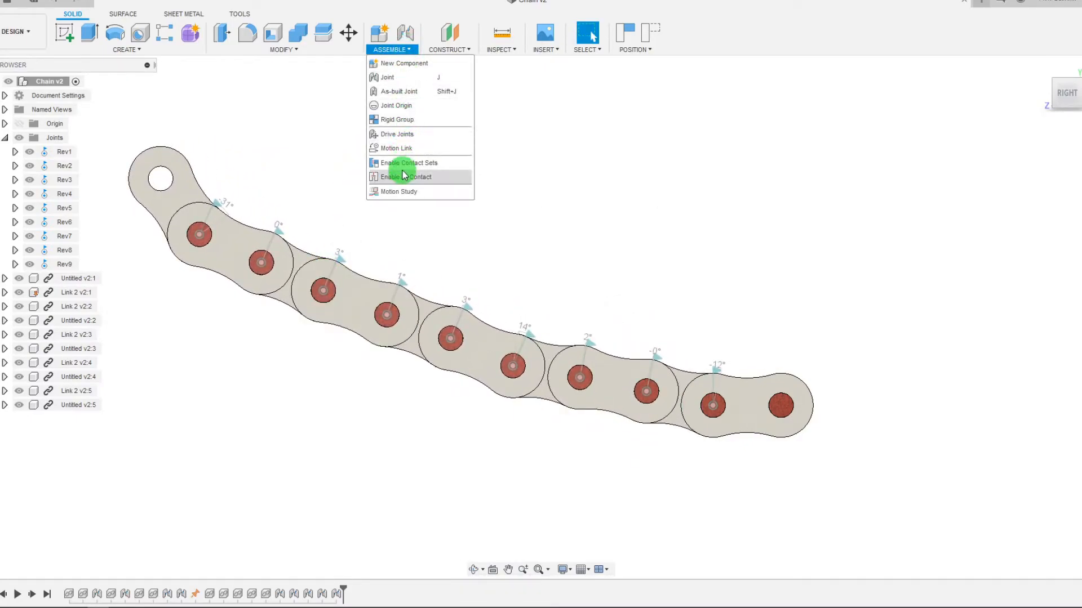
mouse_move(411, 167)
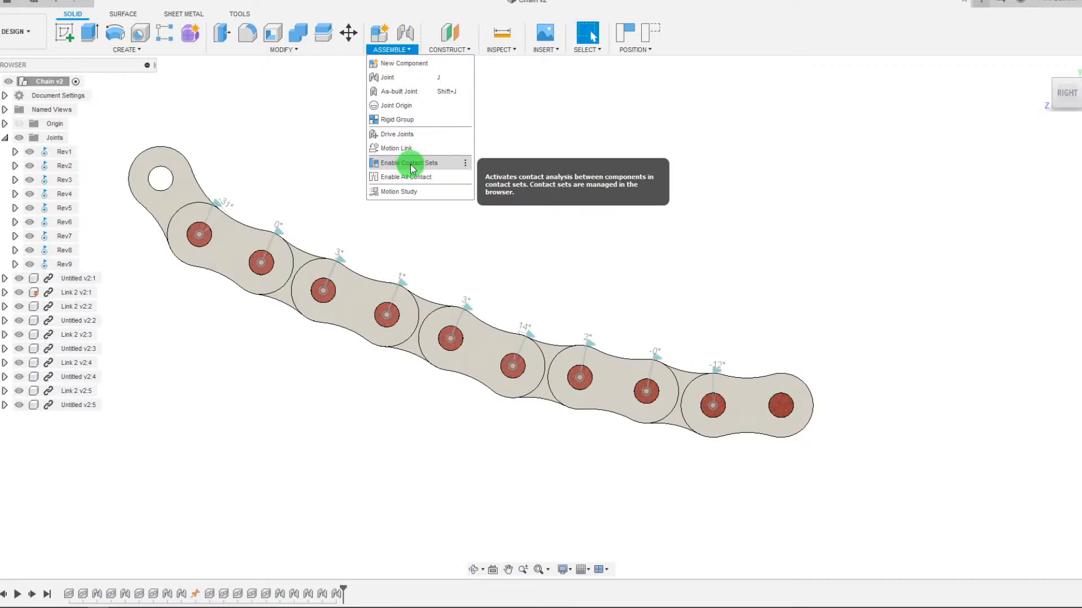
click(409, 162)
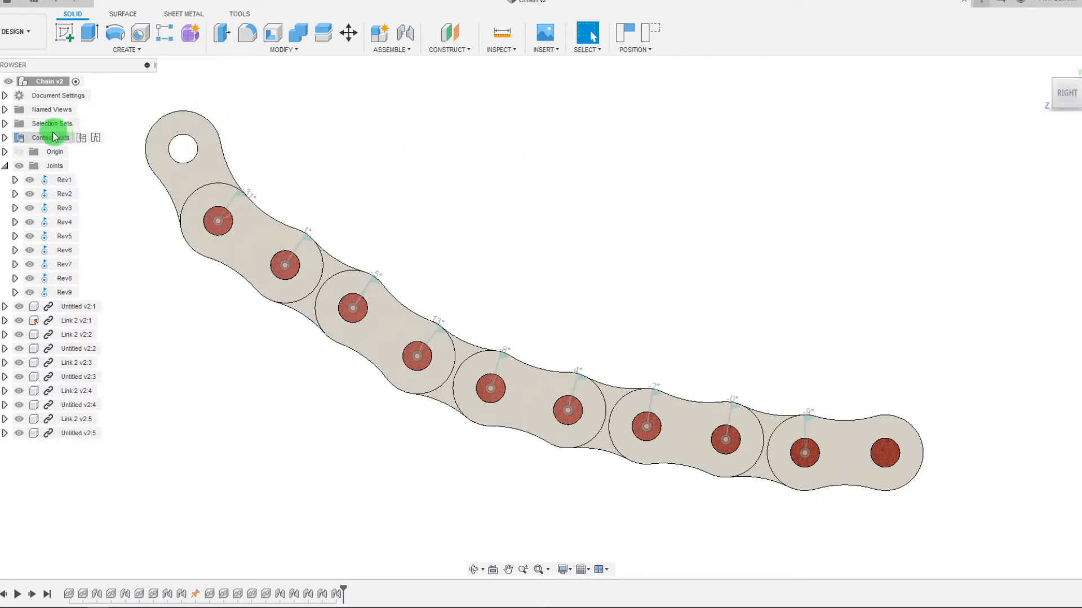
click(45, 138)
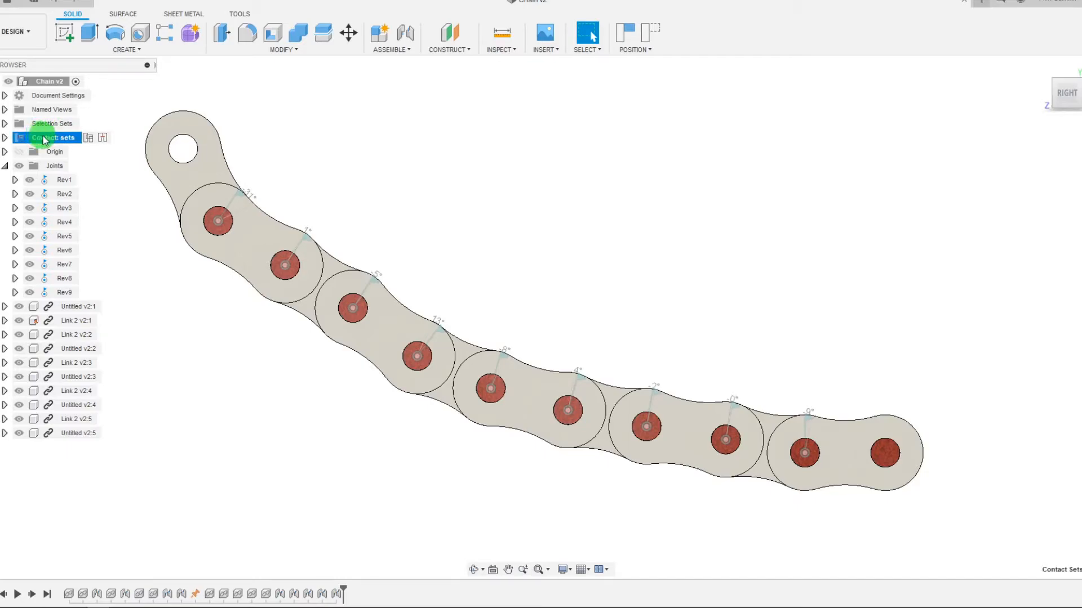
right_click(50, 138)
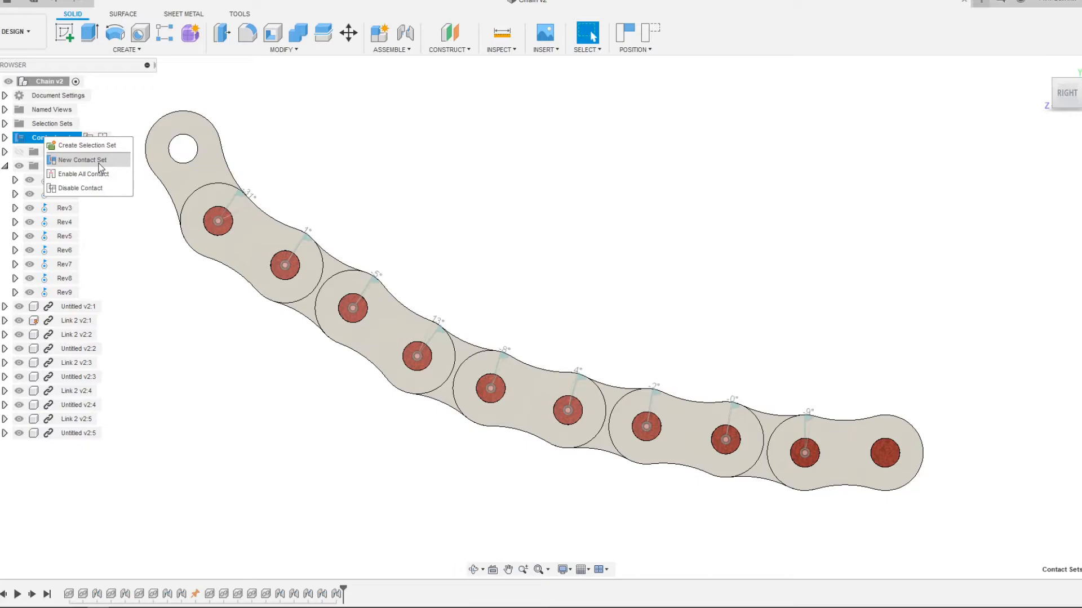
click(81, 159)
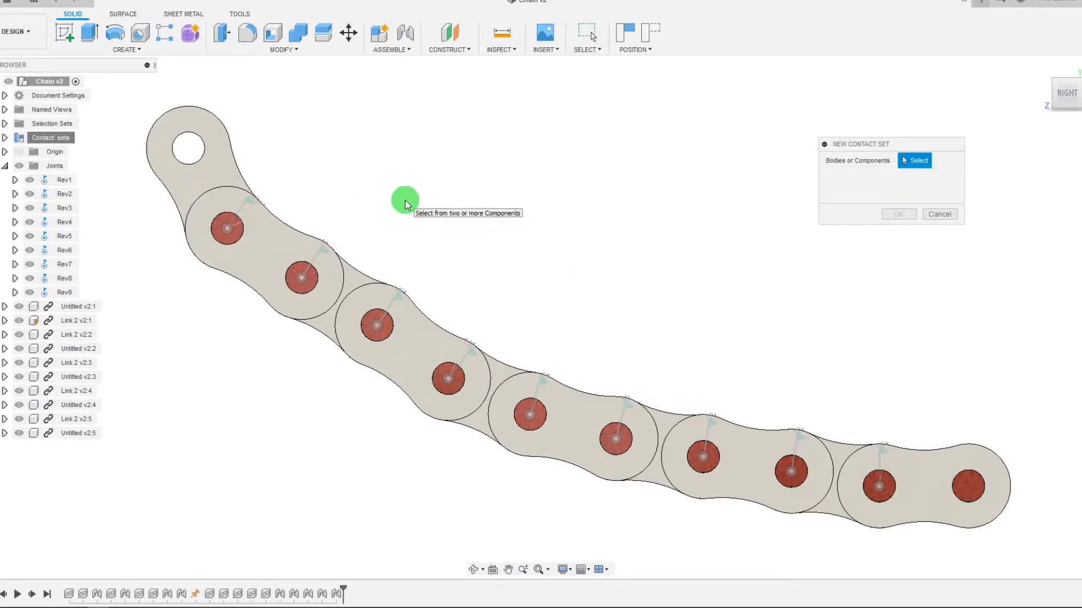
mouse_move(400, 201)
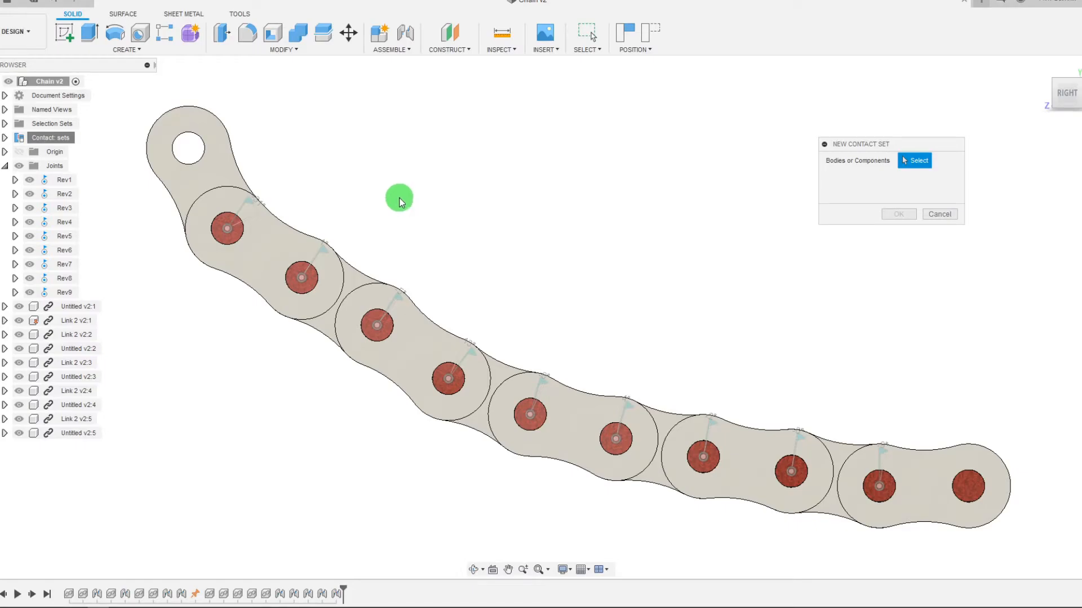
mouse_move(400, 201)
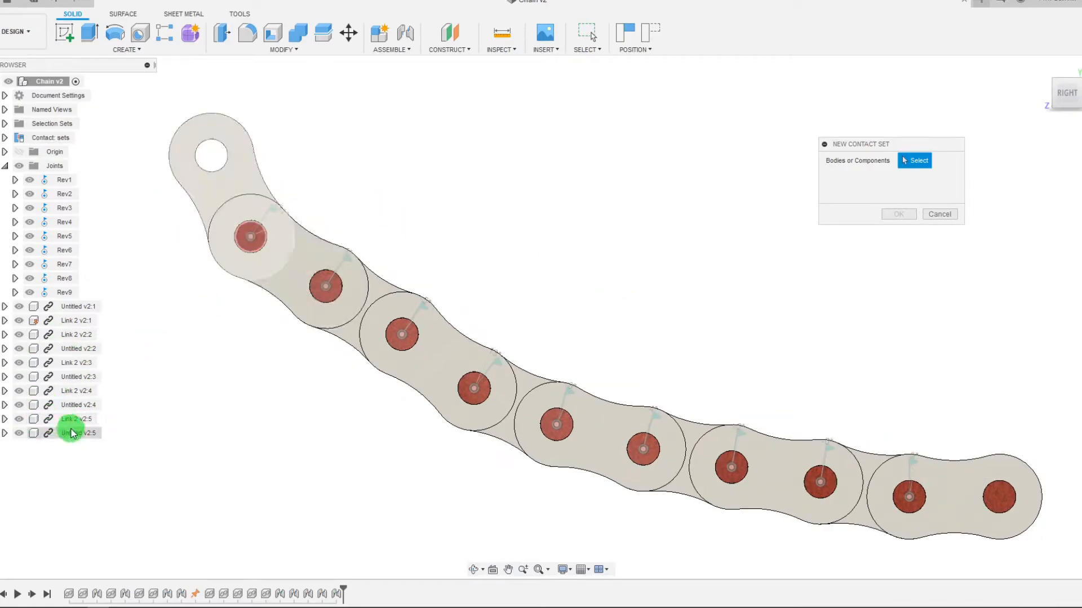
Step: Select the three open-end links (Untitled v2:4, Link 2 v2:5, Untitled v2:5) and confirm the contact set
click(77, 433)
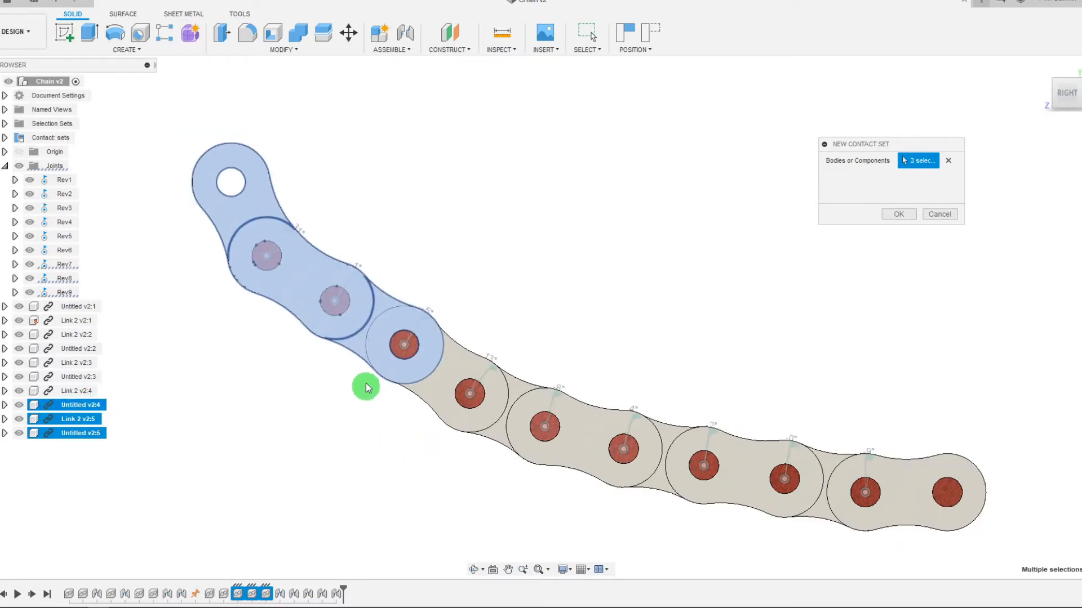
mouse_move(925, 163)
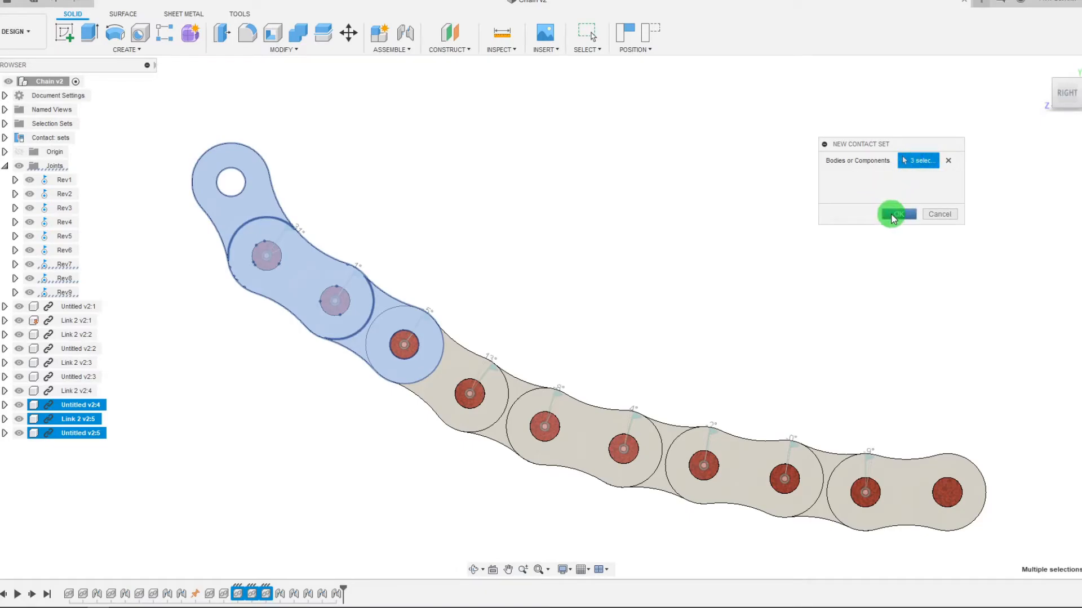
click(896, 214)
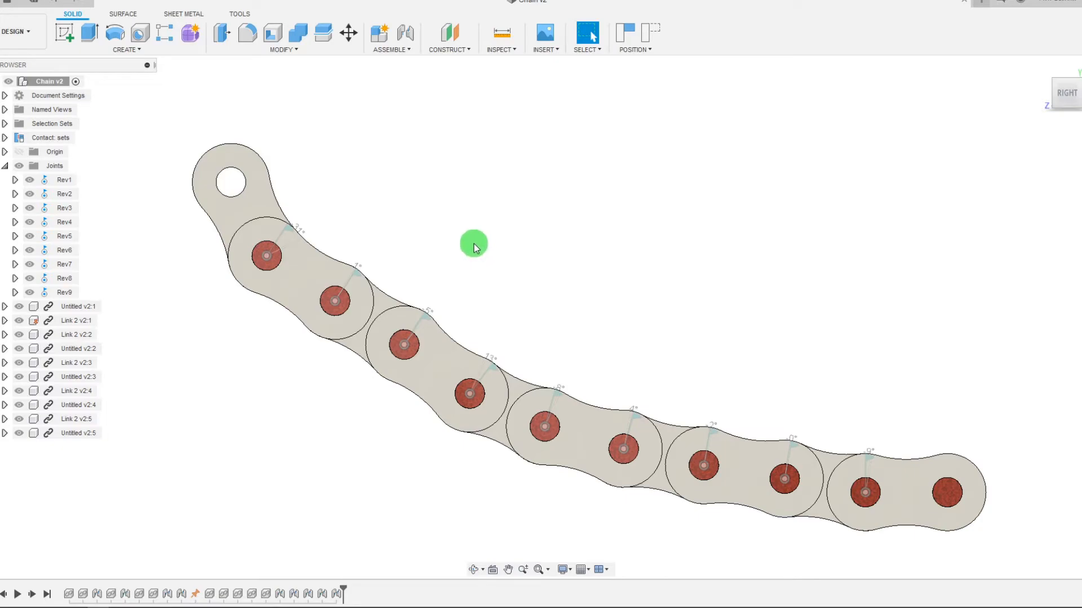
mouse_move(18, 140)
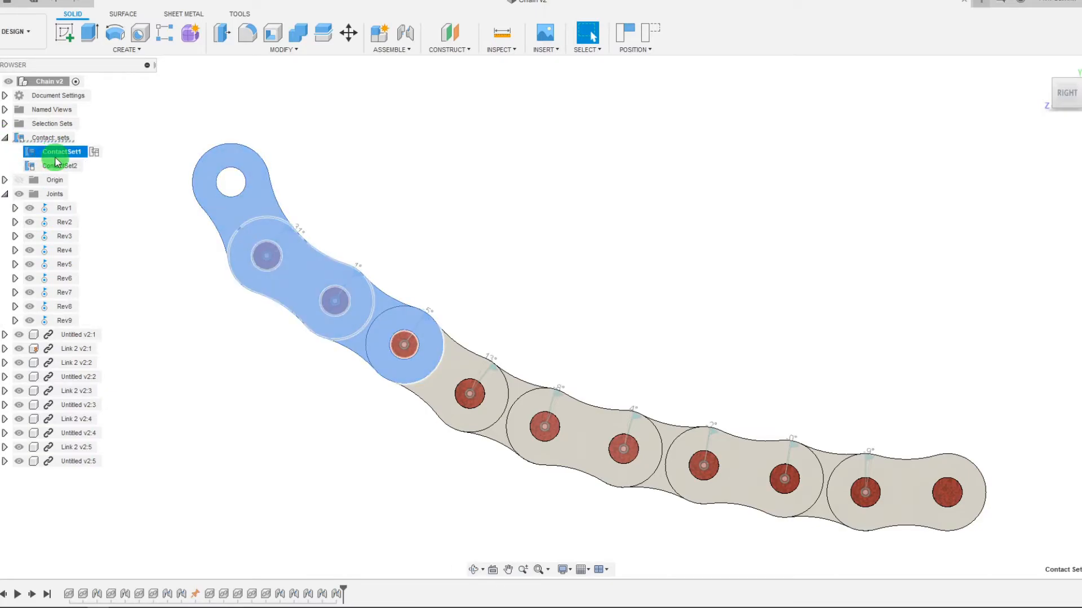
Step: Delete ContactSet2 from the browser, leaving only ContactSet1
right_click(54, 166)
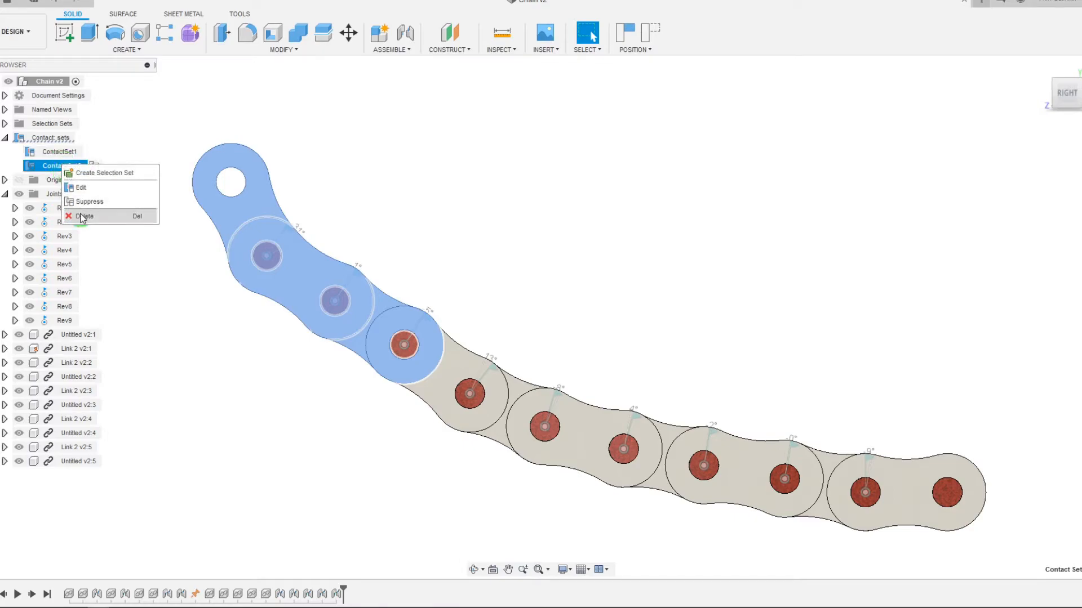
click(84, 216)
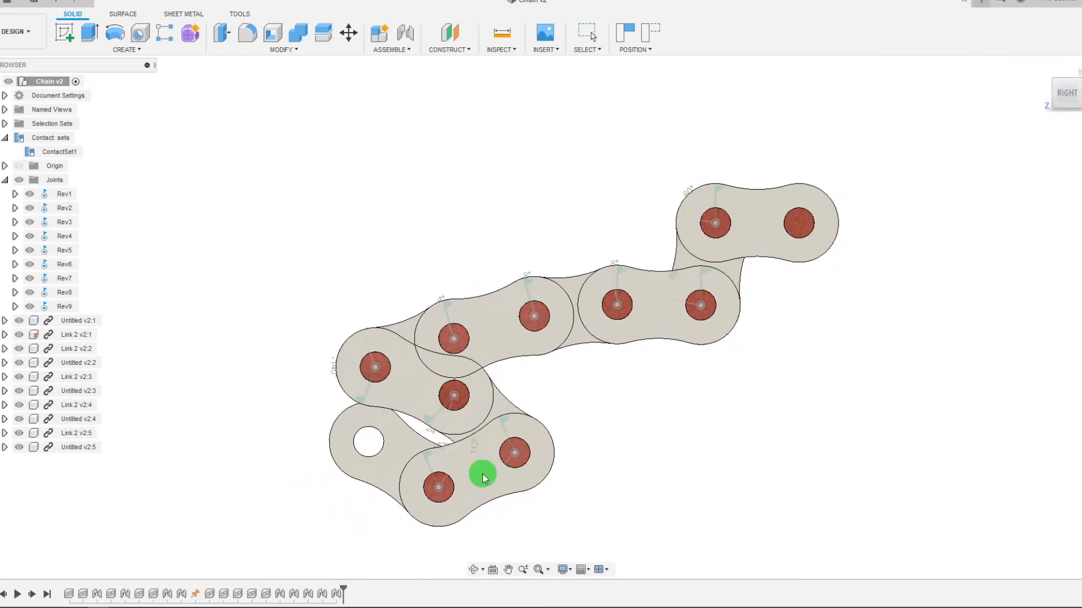
Step: Drag chain links into an S-fold to see the contact-set links collide while others pass through
drag(483, 480, 359, 472)
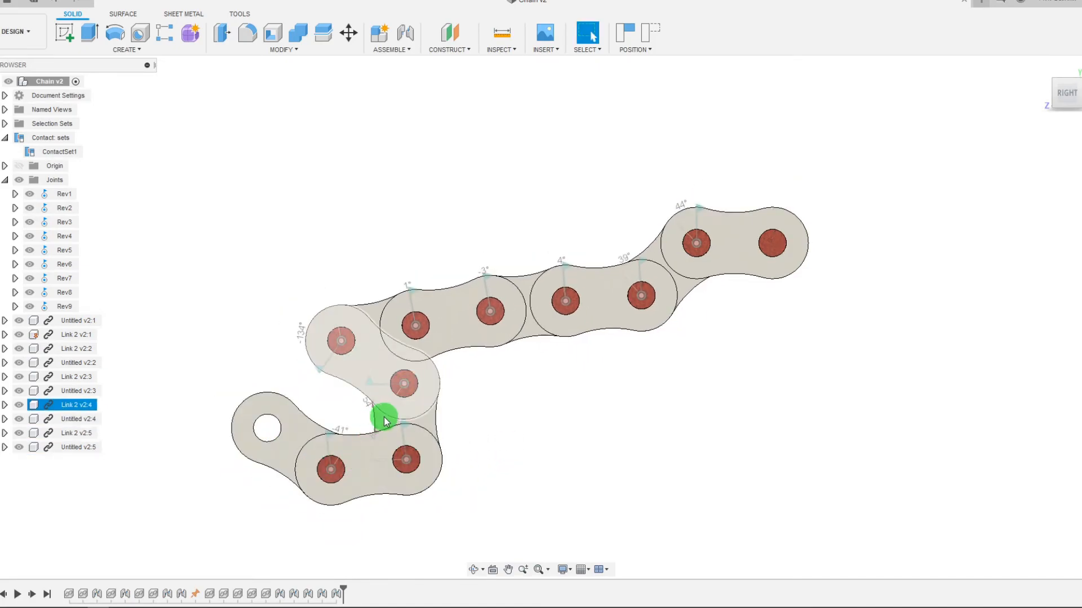
click(487, 305)
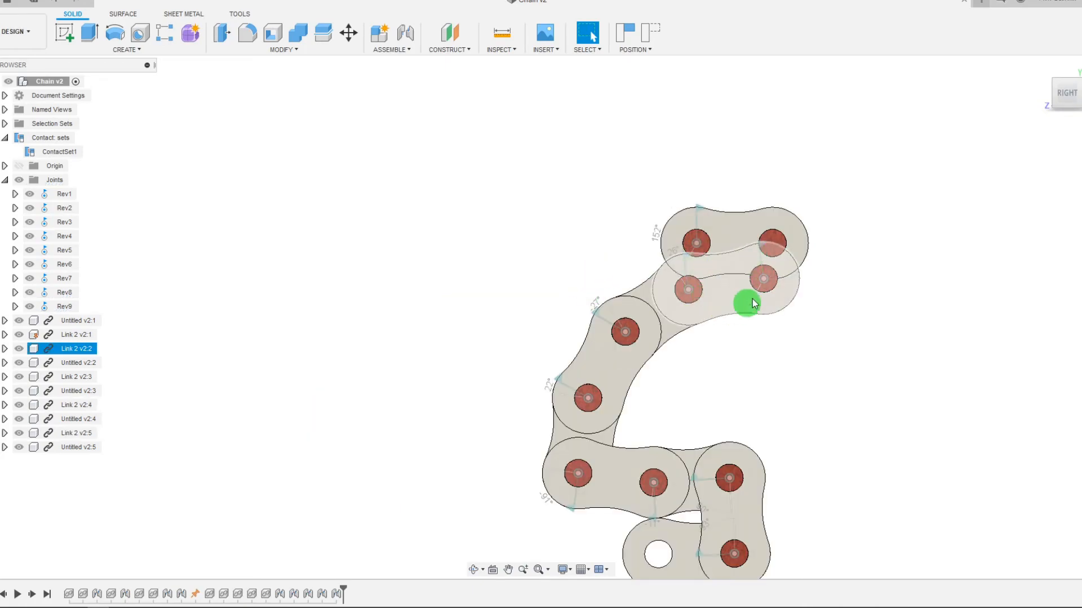
mouse_move(712, 286)
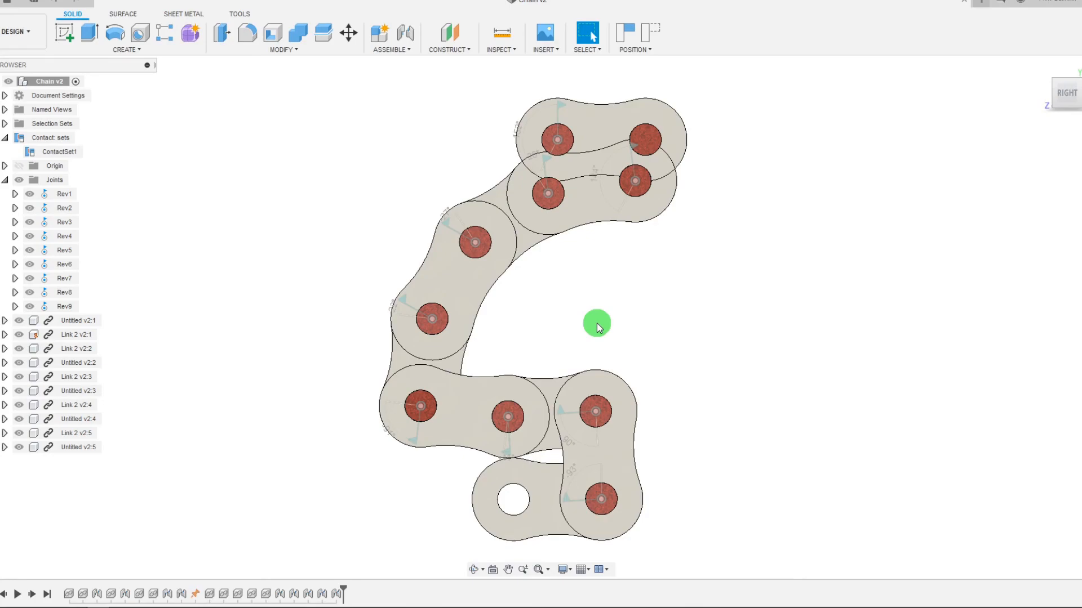
mouse_move(572, 325)
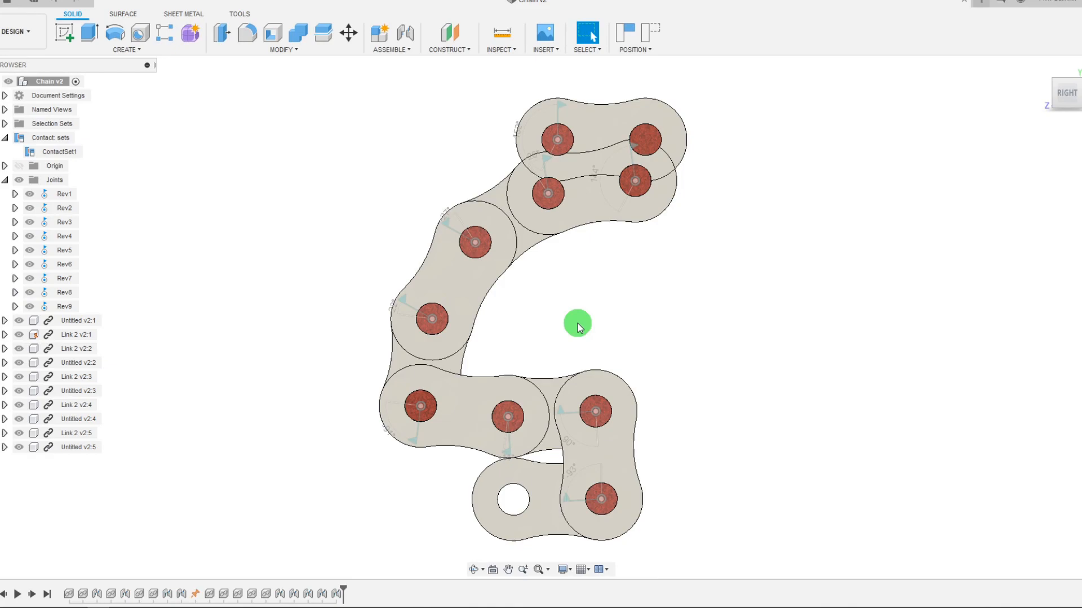